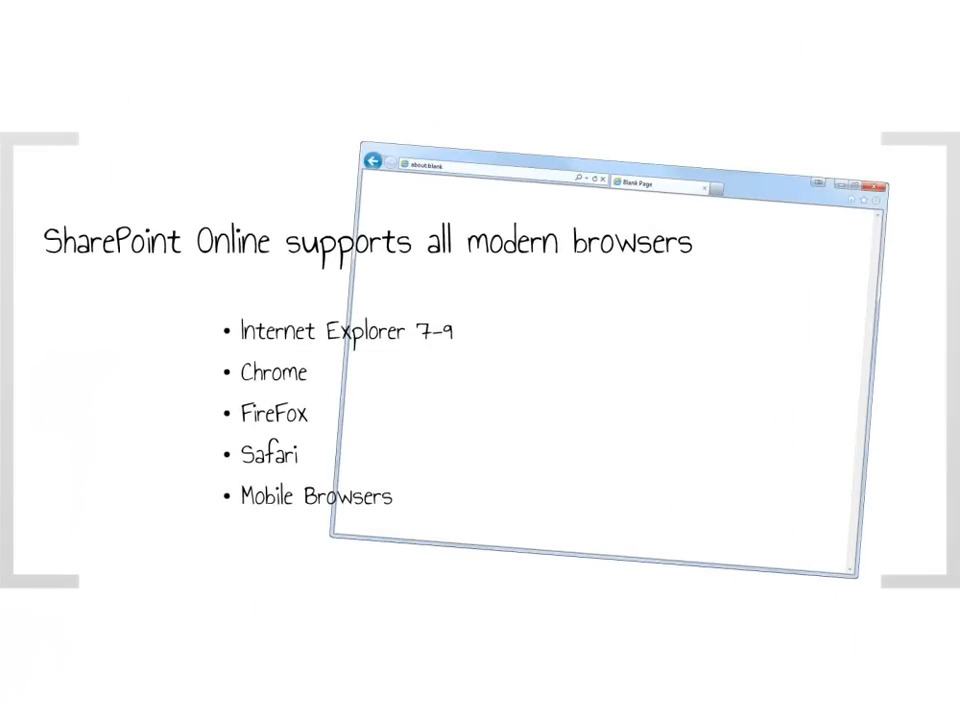
# Step: Advance past the SharePoint Online browser-support slide toward the Lync Online section
pyautogui.press('right')
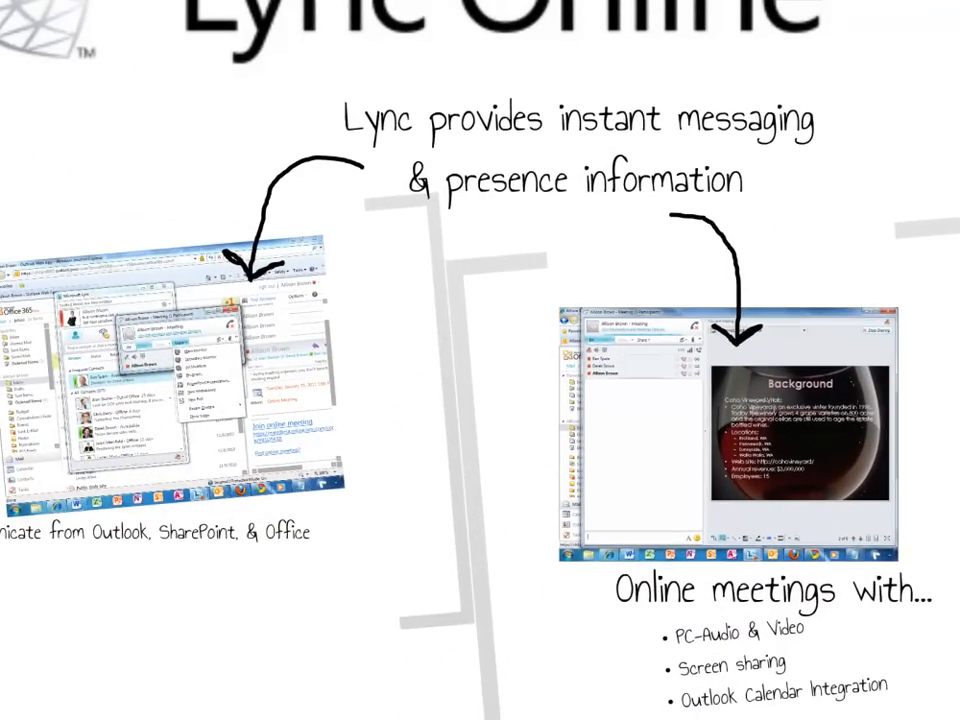